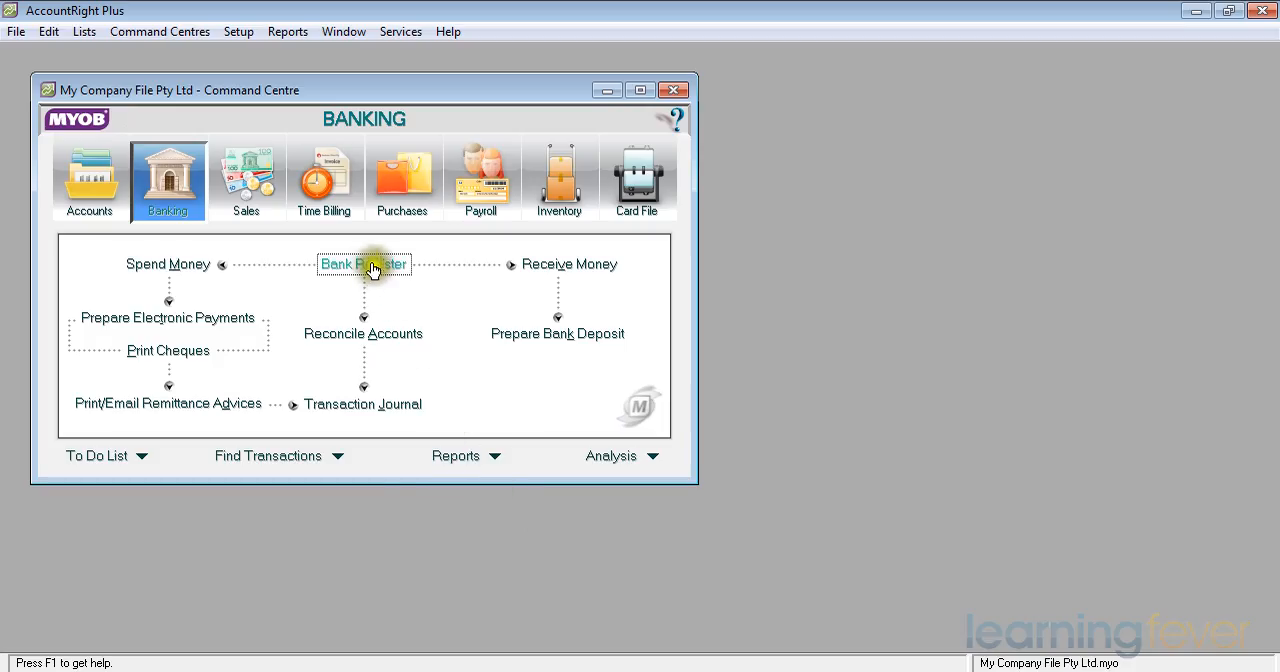
Step: Open the Bank Register for the cheque account showing its $950 balance
left_click(364, 264)
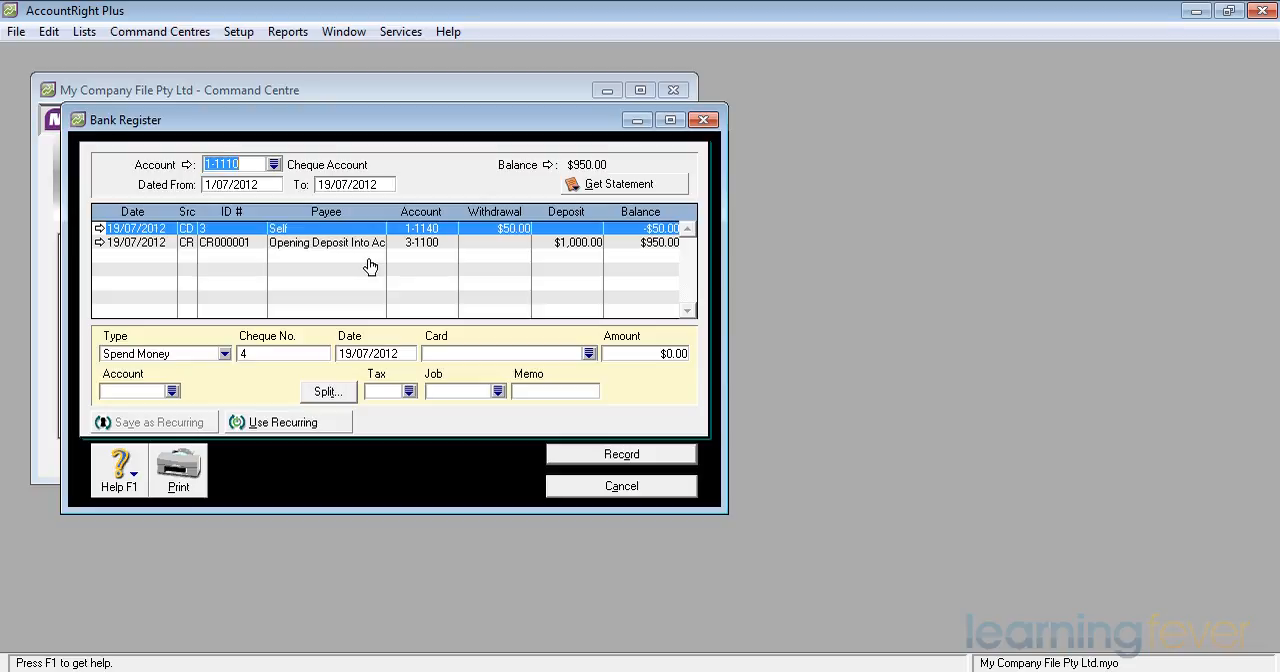
mouse_move(376, 270)
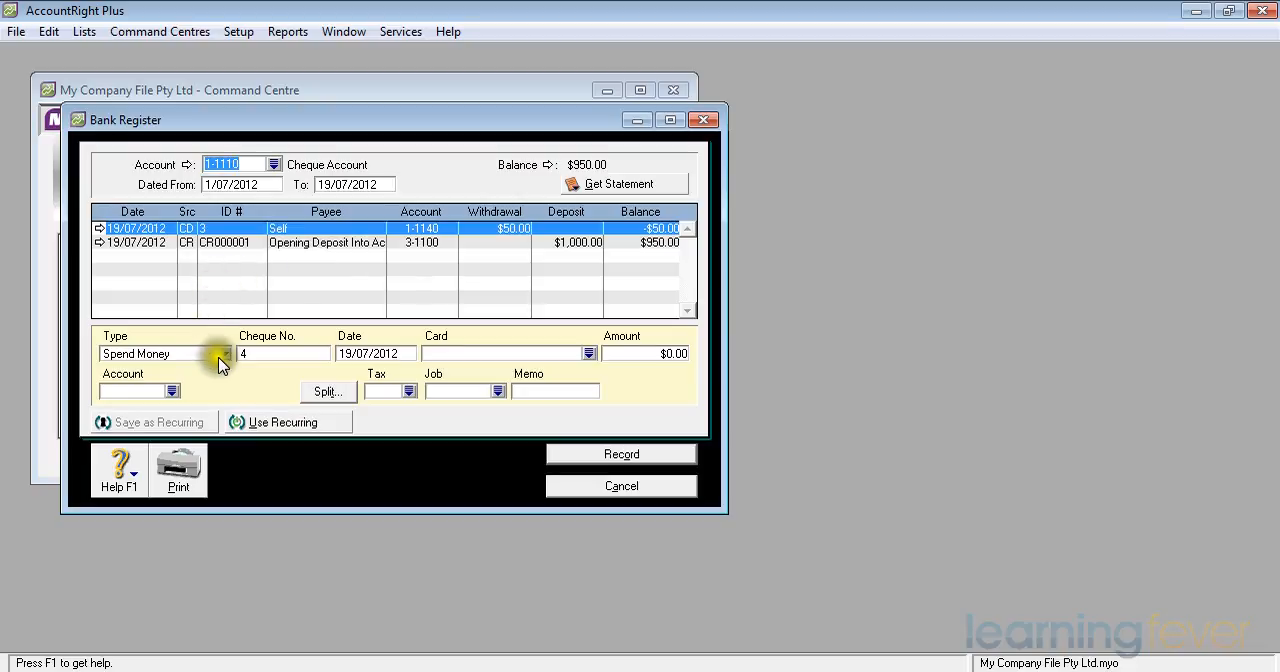
mouse_move(228, 372)
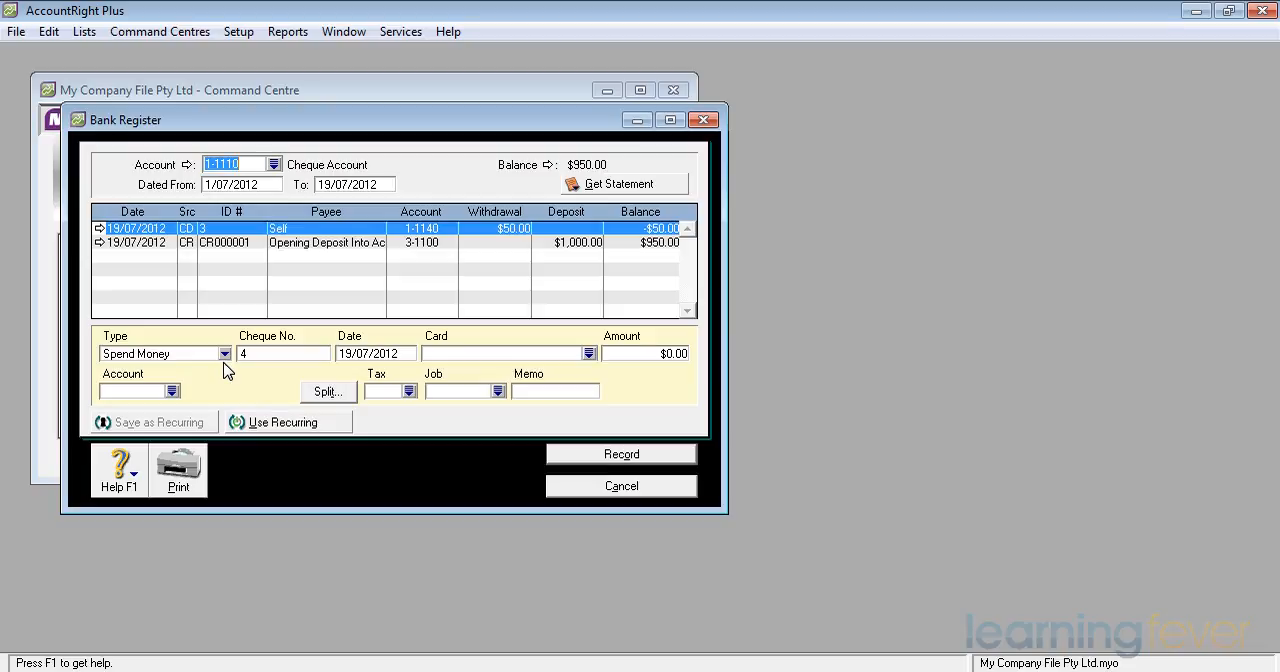
Step: Review the available transaction types in the Type dropdown, then dismiss it
left_click(224, 352)
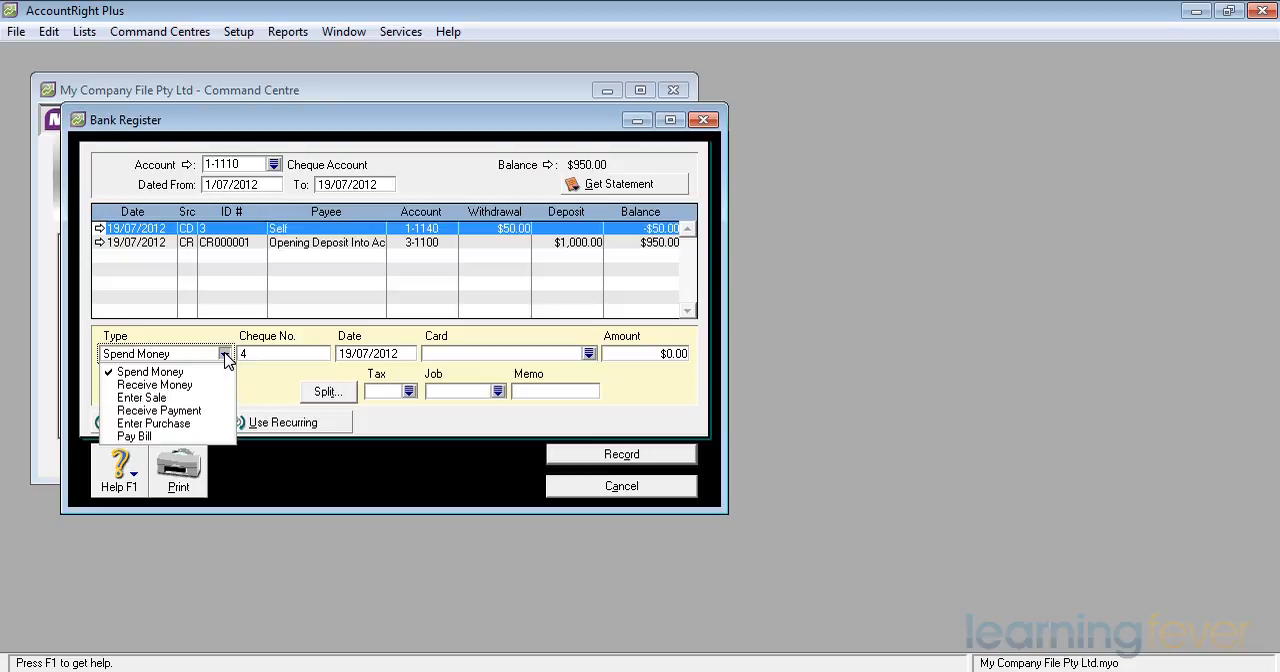
left_click(150, 372)
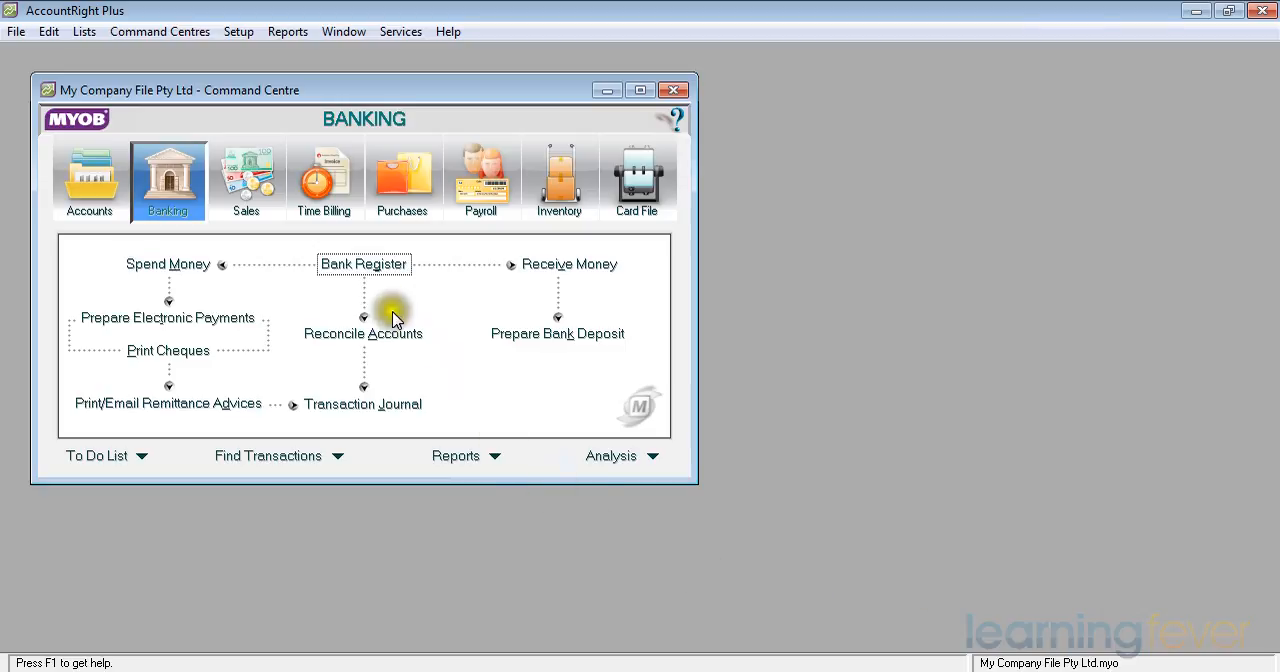
Step: Reopen the Bank Register and choose 1-1140 Petty Cash from the account list
left_click(364, 264)
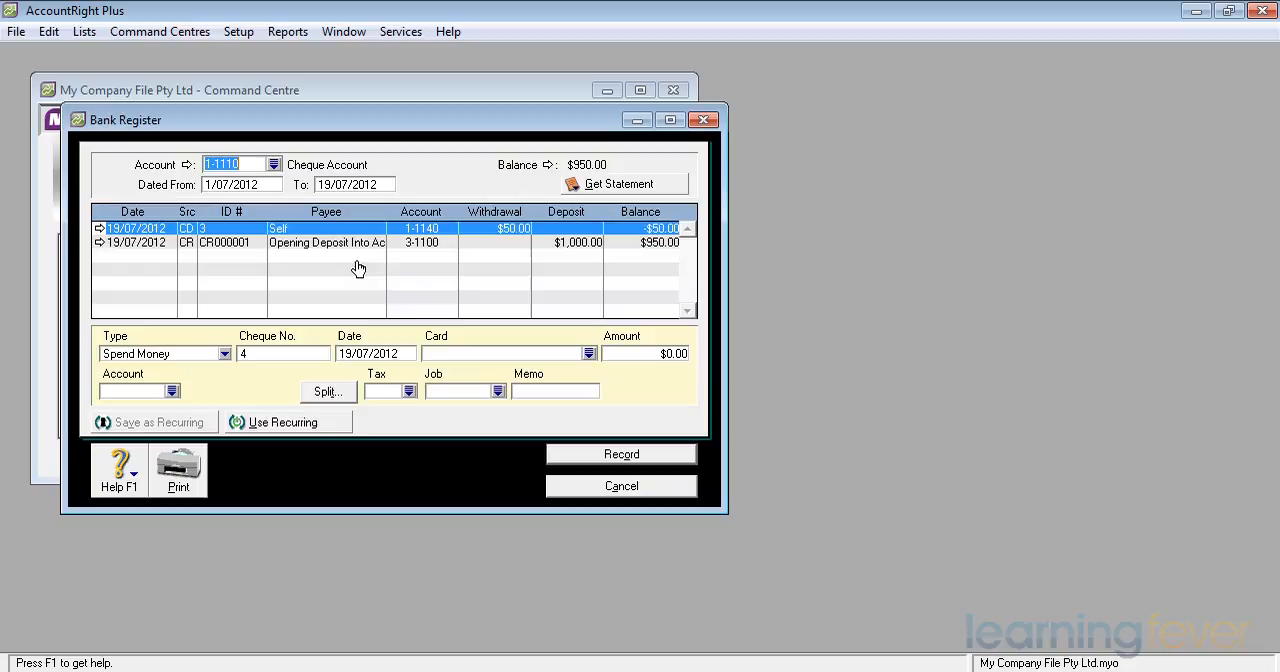
left_click(272, 164)
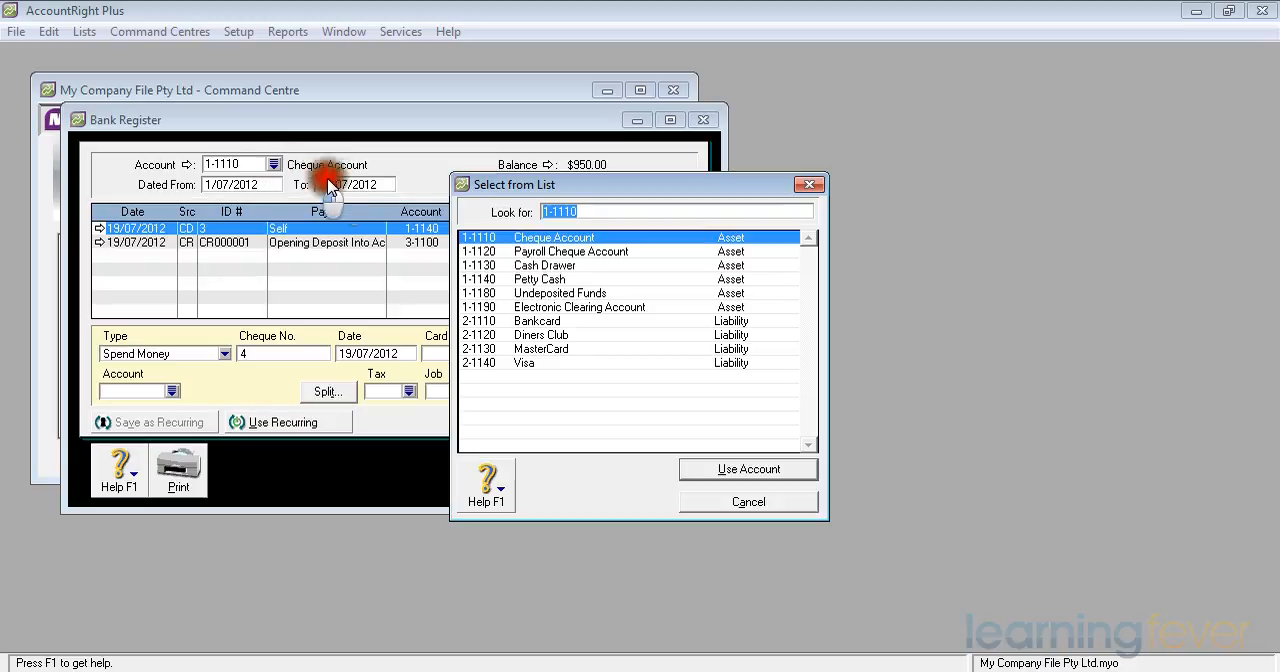
left_click(540, 280)
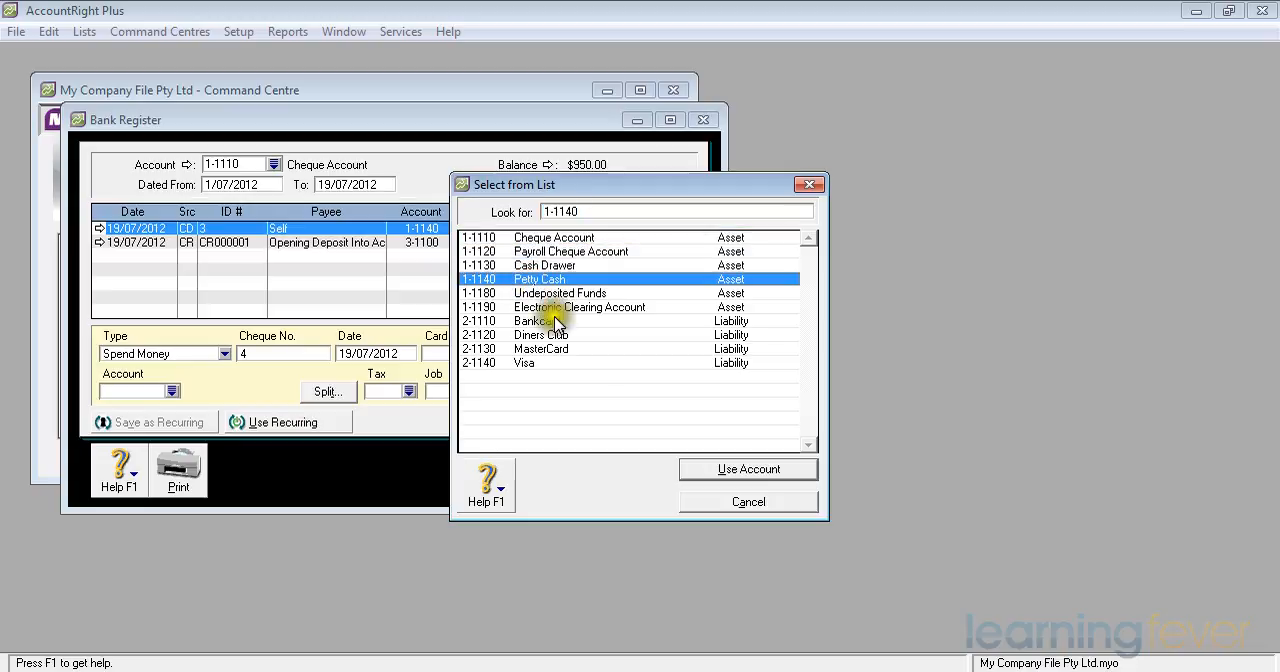
Step: Load Petty Cash into the register, showing its single $50 transaction and $50 balance
left_click(748, 468)
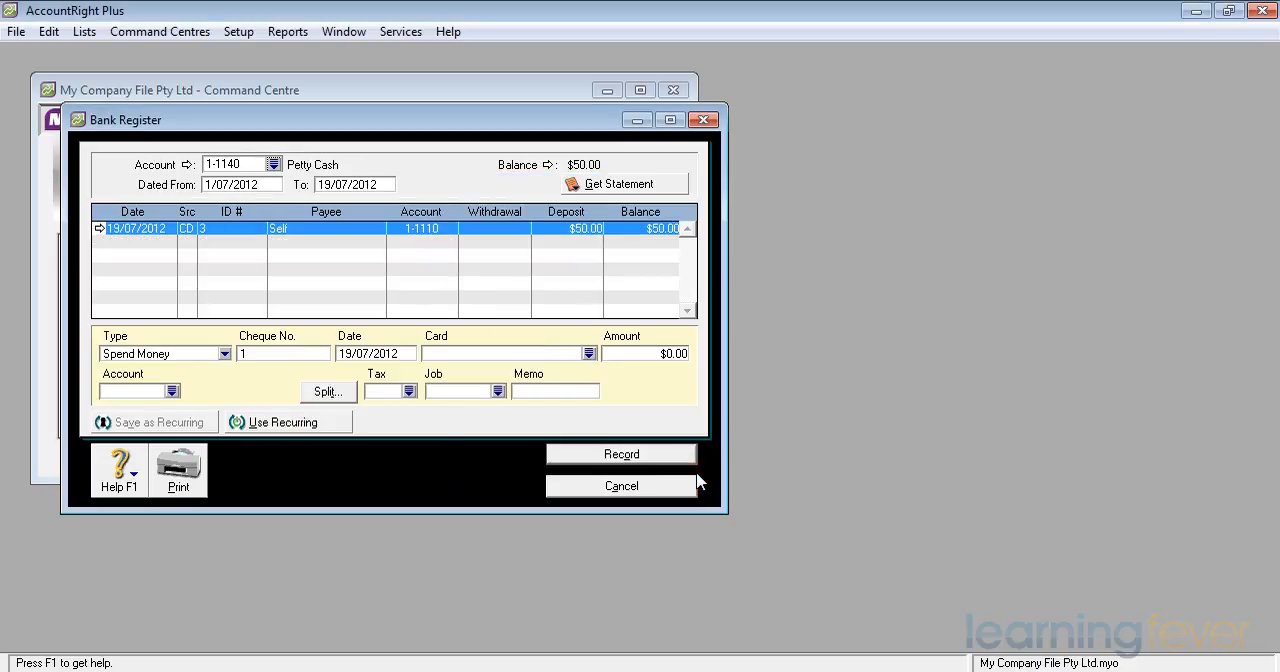
mouse_move(592, 252)
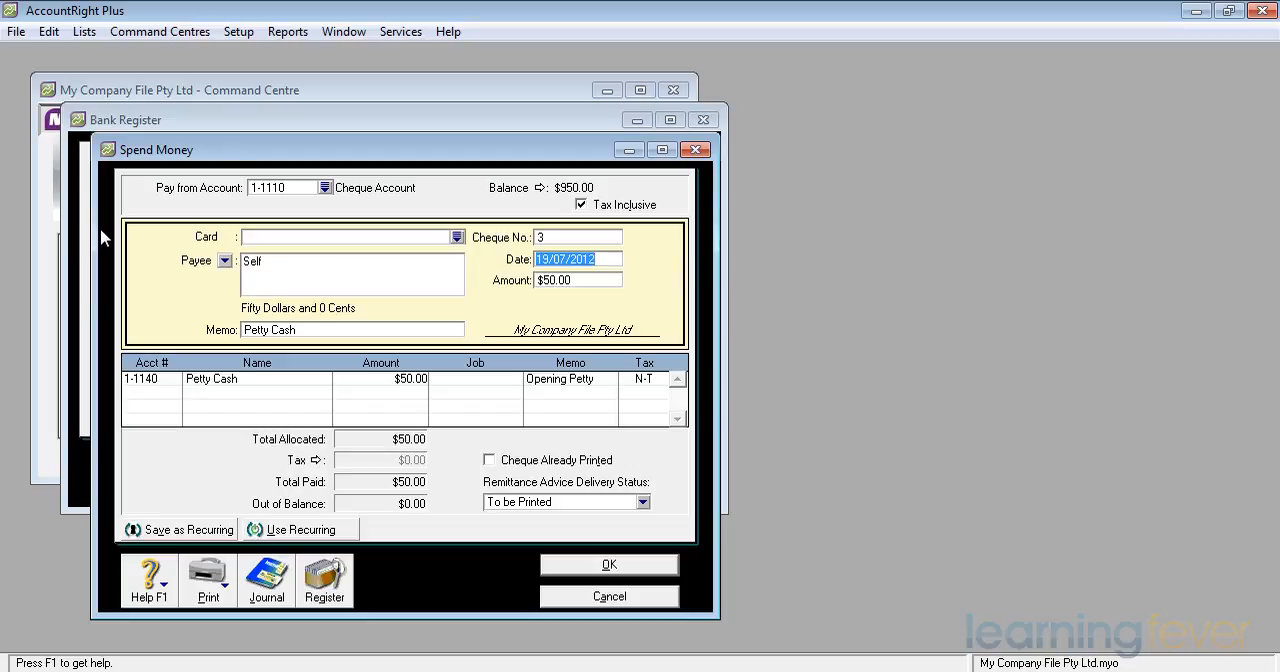
mouse_move(48, 32)
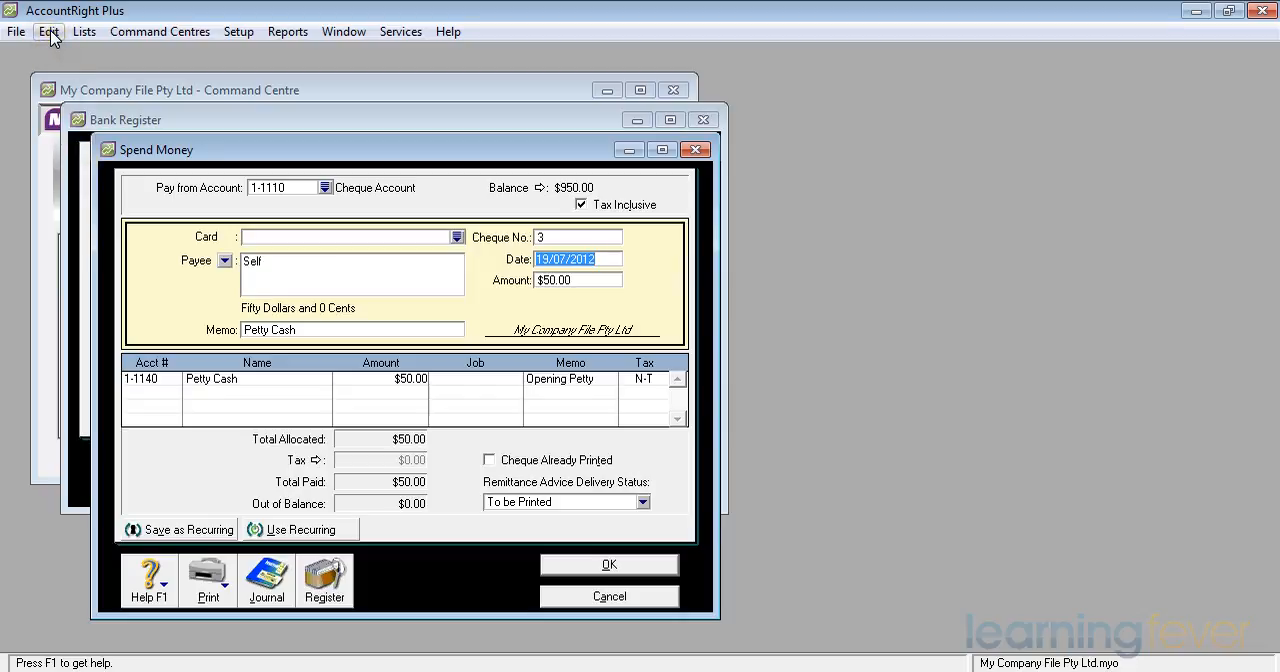
Step: Delete the $50 cheque transaction via Edit > Delete Cheque Transaction, leaving Petty Cash at $0.00
left_click(48, 32)
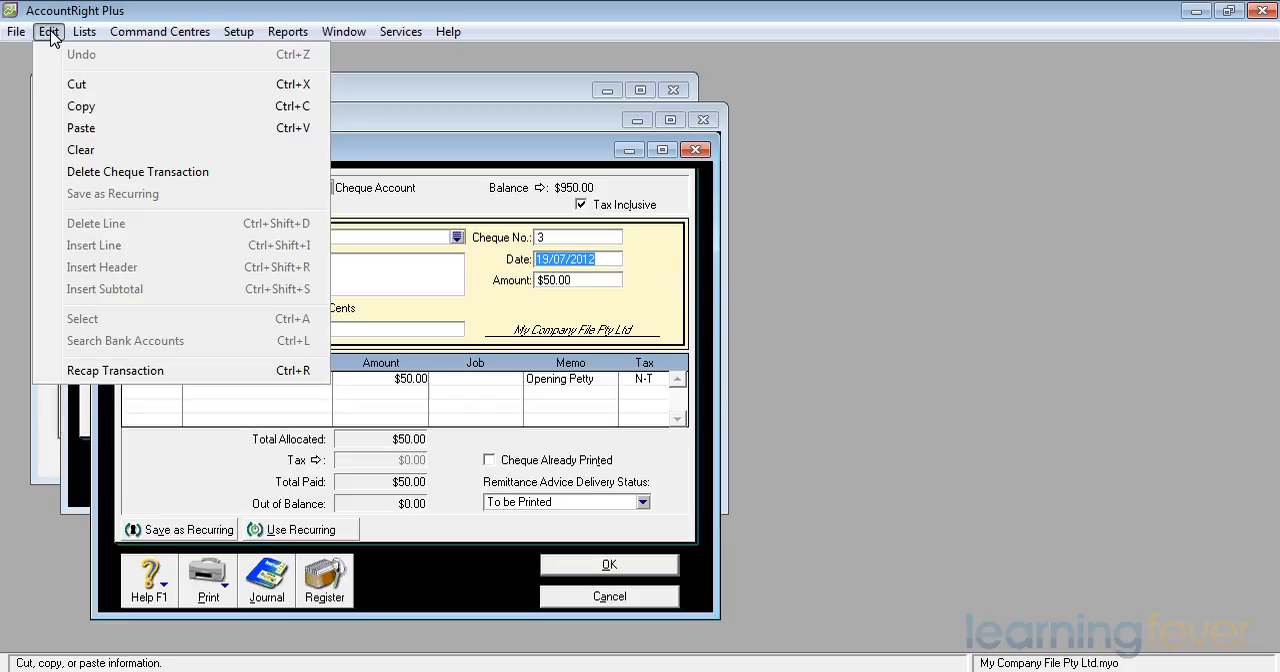
mouse_move(136, 172)
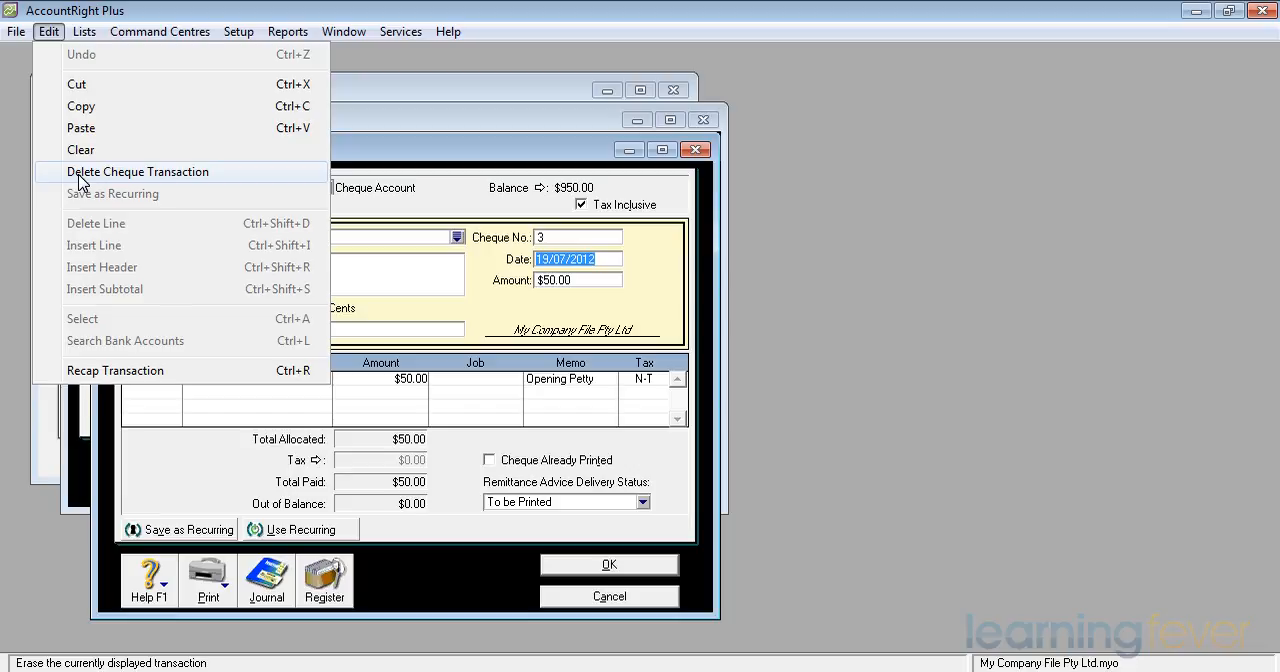
left_click(138, 172)
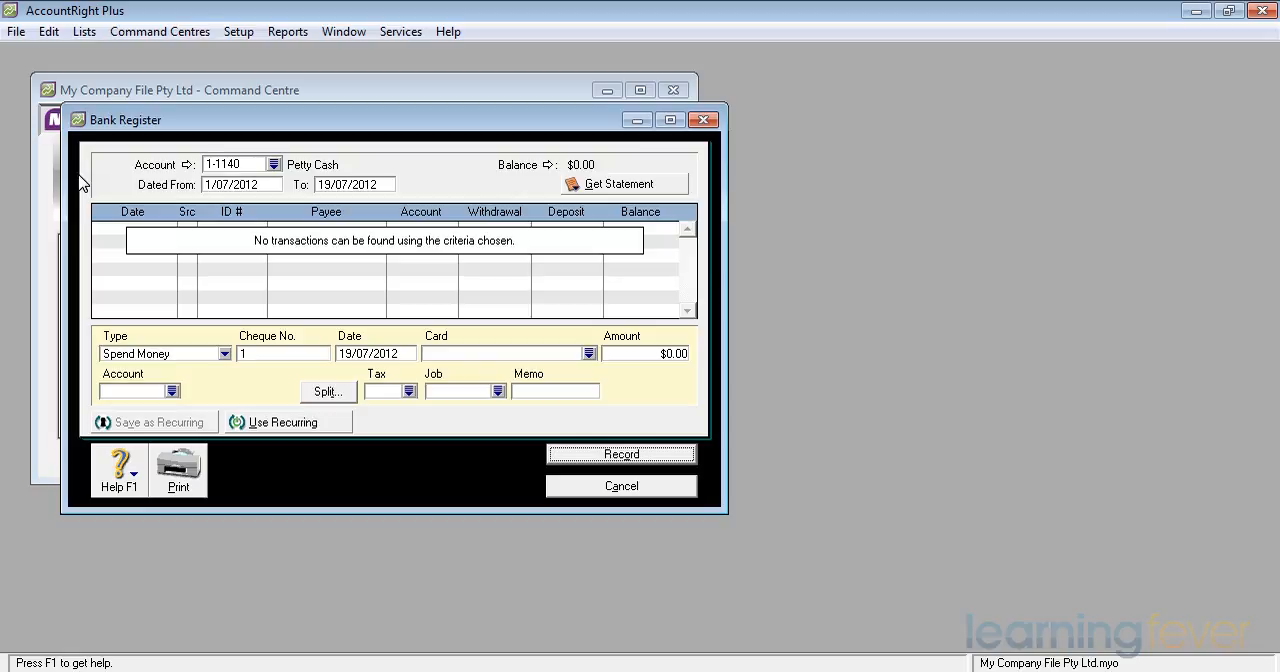
mouse_move(118, 304)
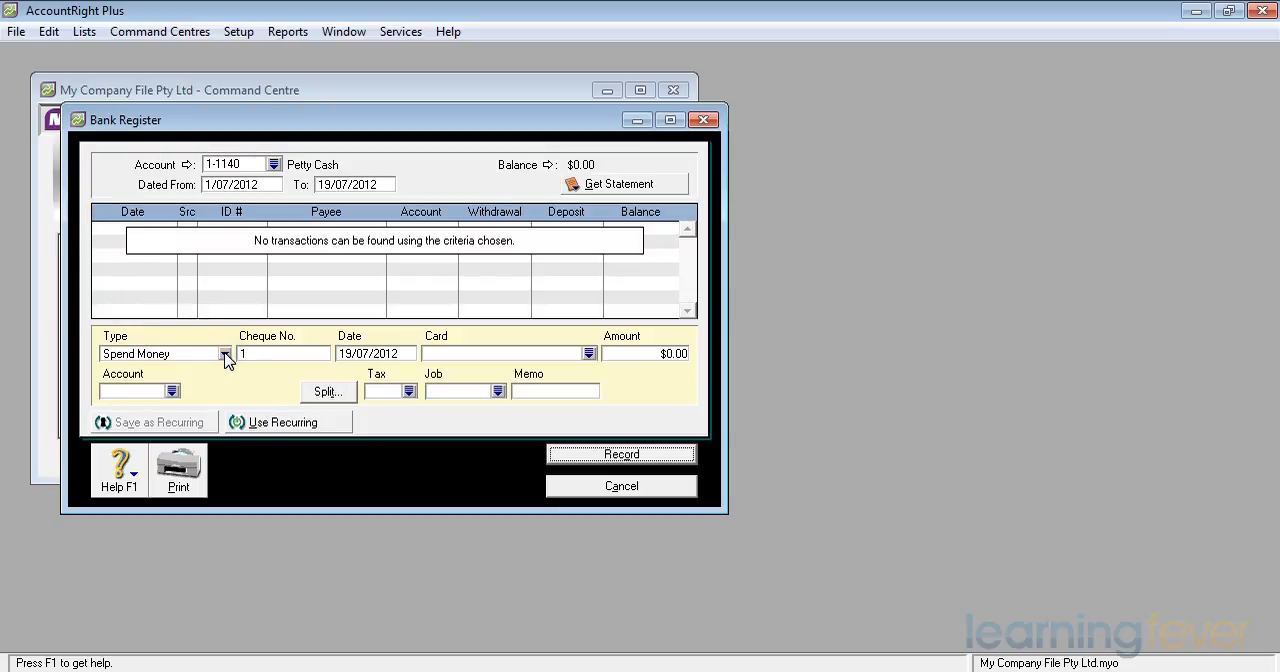
Step: Change the entry type to Receive Money and enter an amount of 50
left_click(228, 352)
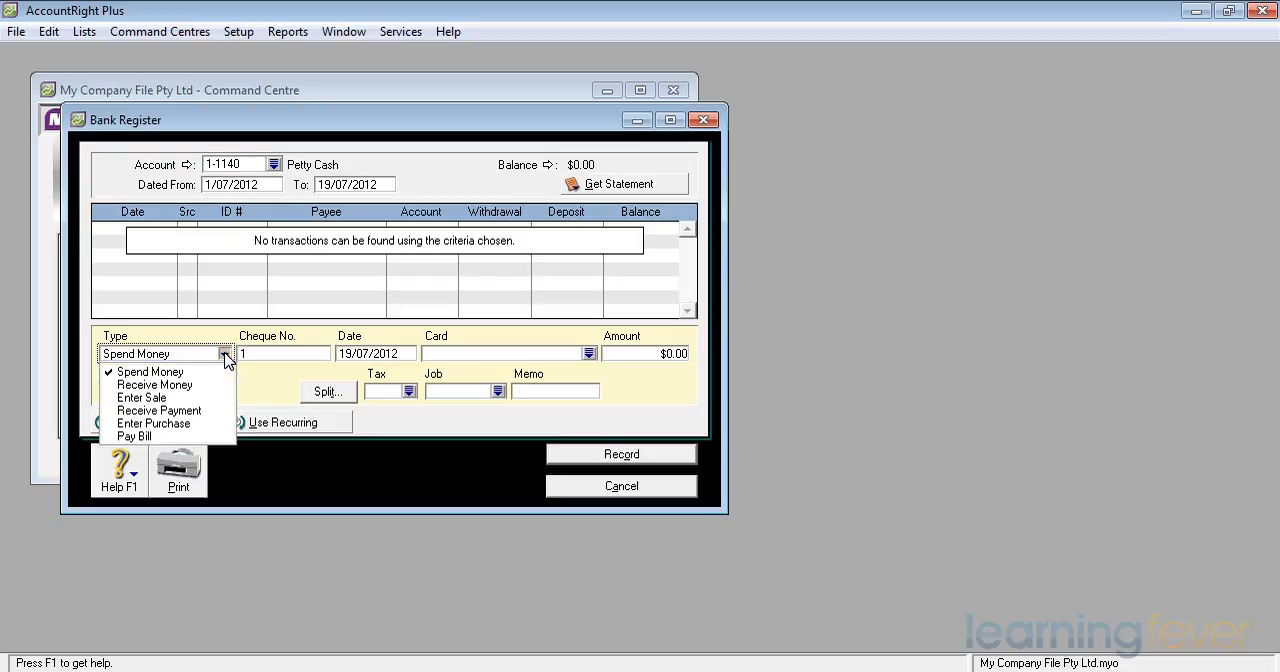
left_click(154, 384)
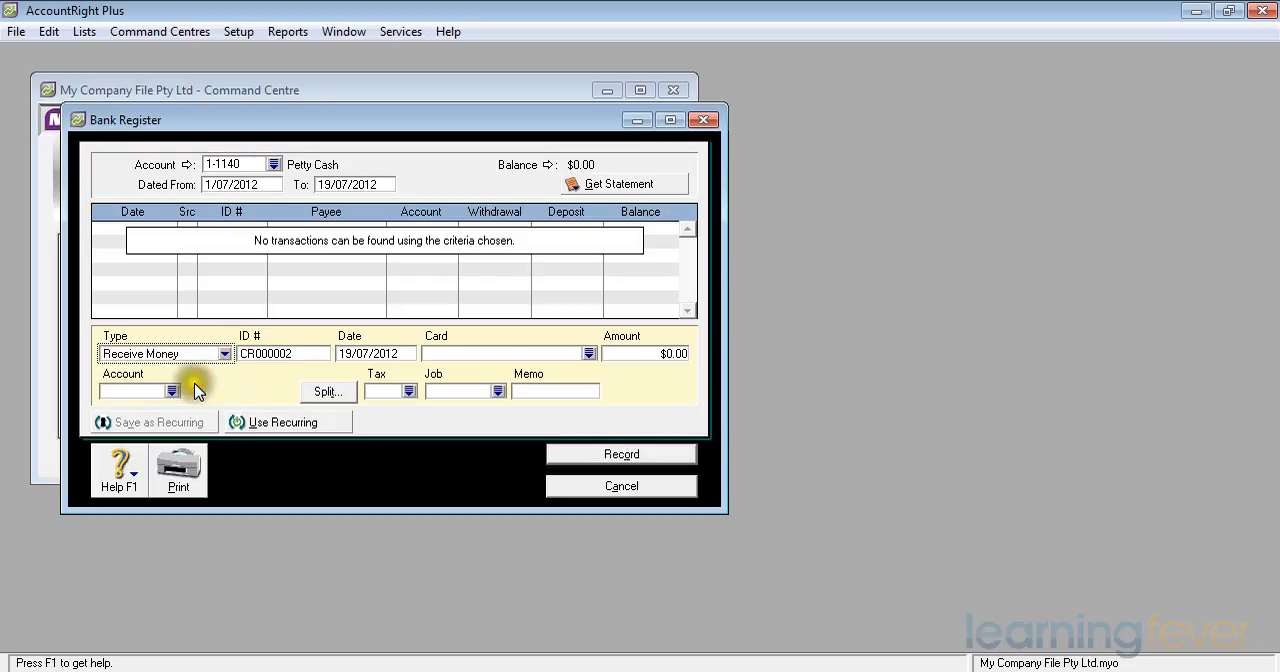
mouse_move(236, 384)
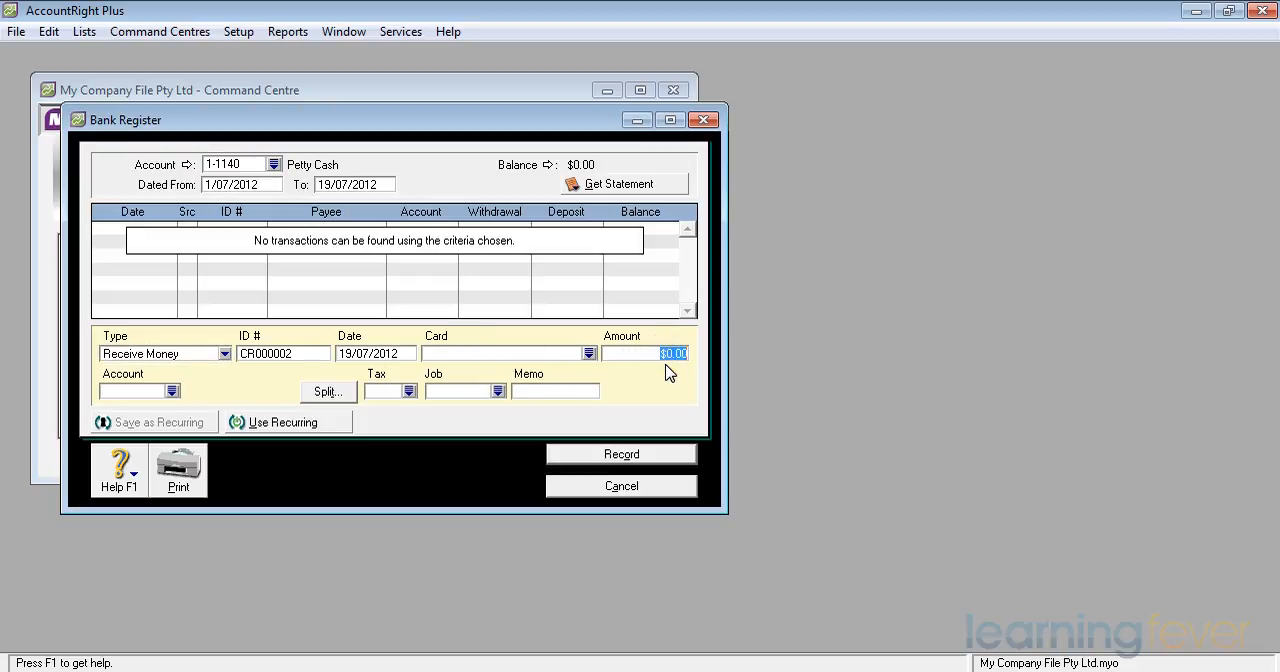
type("50")
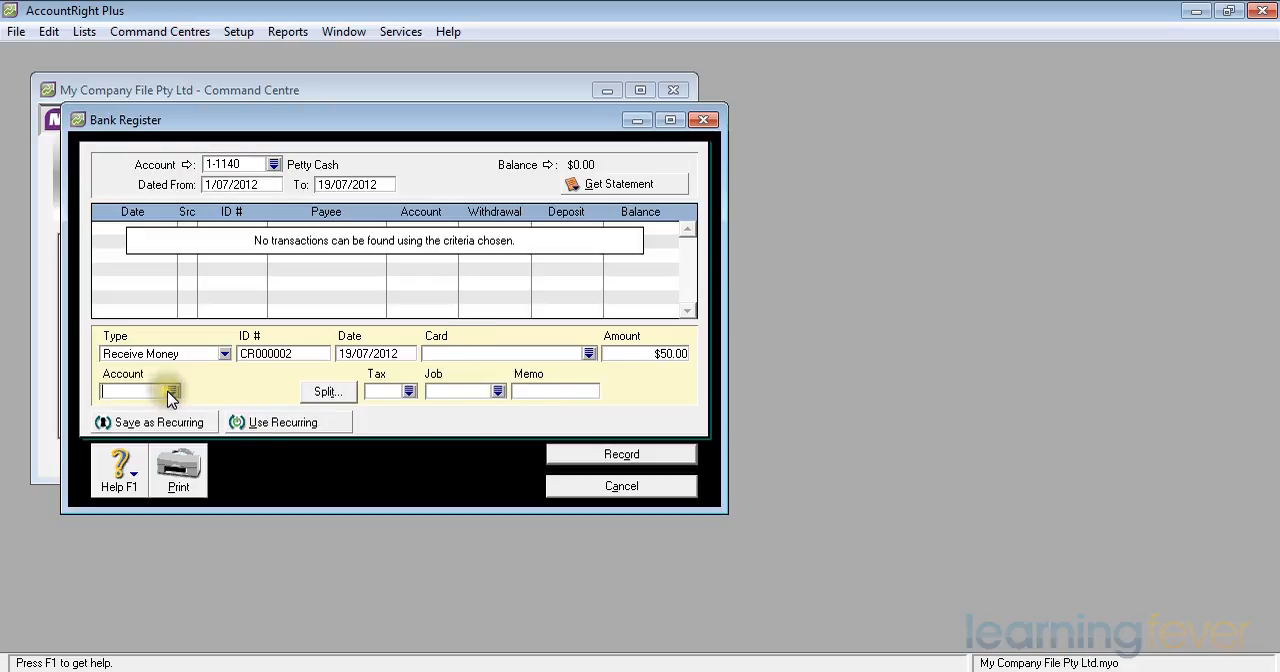
Step: Receive the $50 from 1-1110 Cheque Account with memo 'Opening Petty Cash' and record it
left_click(172, 392)
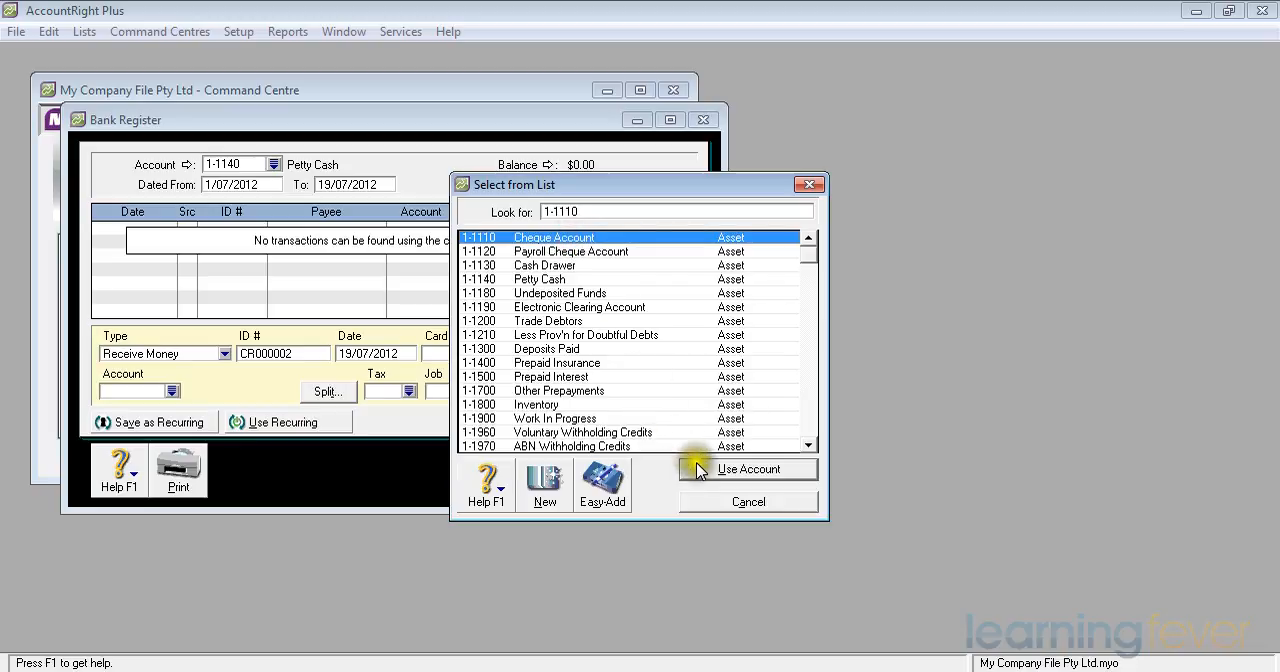
left_click(748, 468)
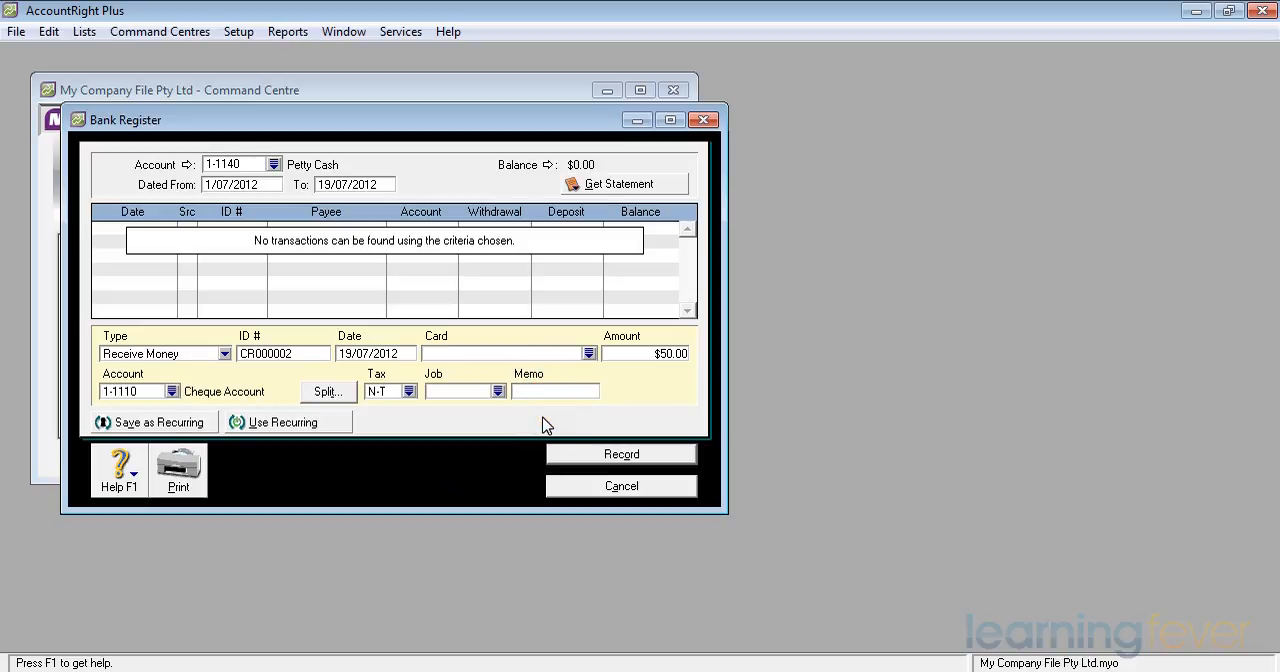
type("Opening")
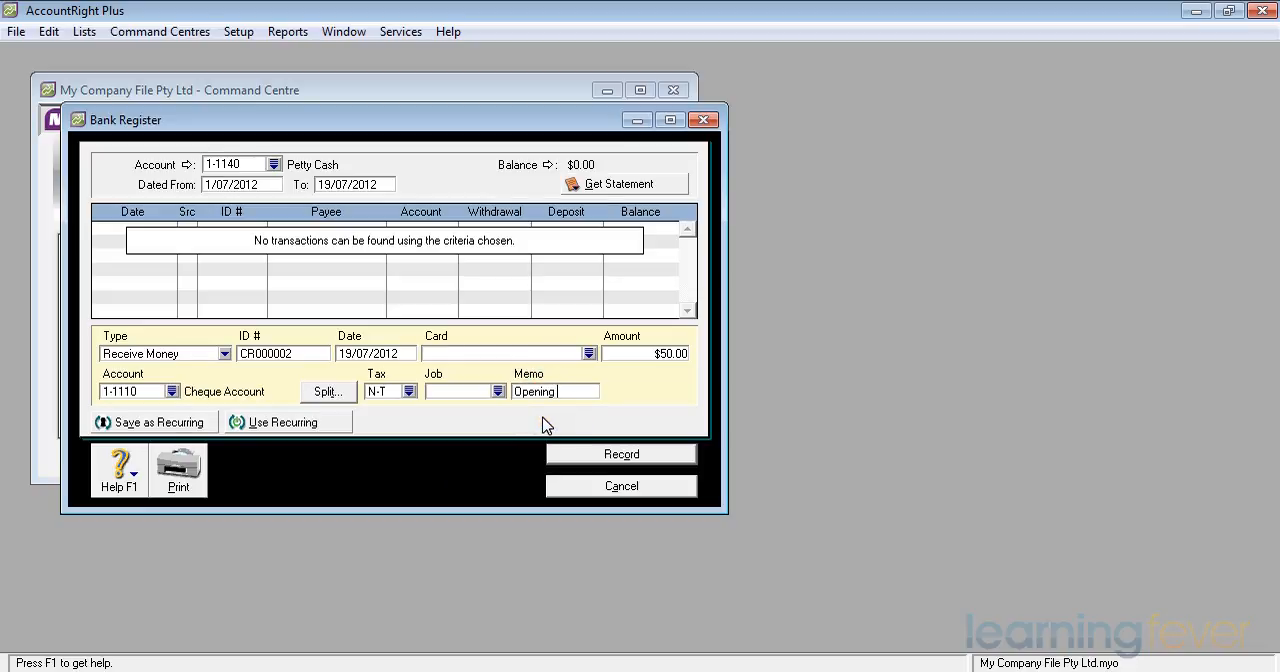
type("Petty Cash")
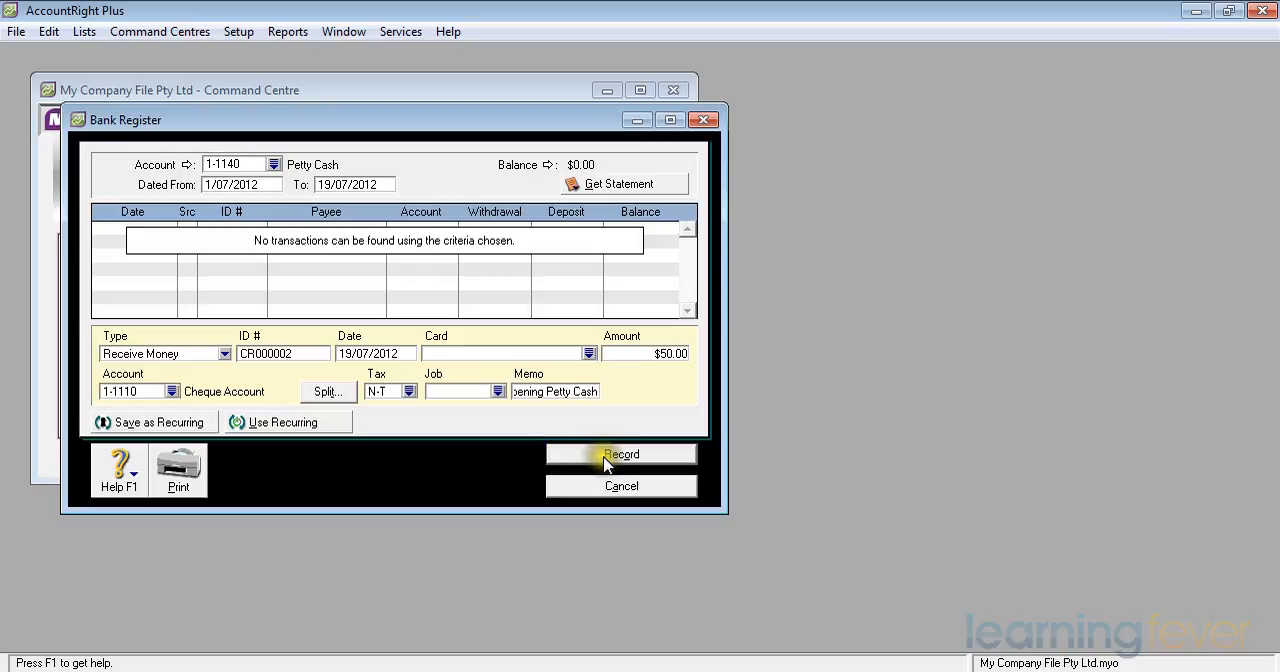
left_click(620, 454)
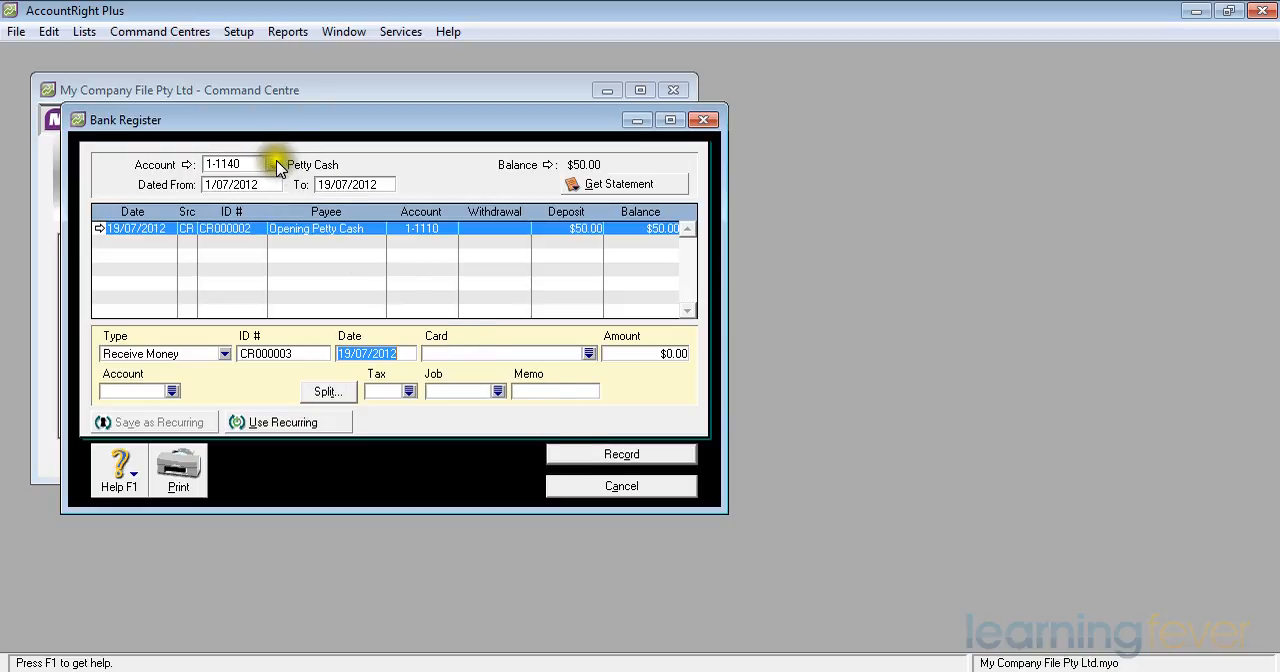
Step: Switch the register to 1-1110 Cheque Account to see the $50 withdrawal and $950 balance, then cancel out
left_click(272, 164)
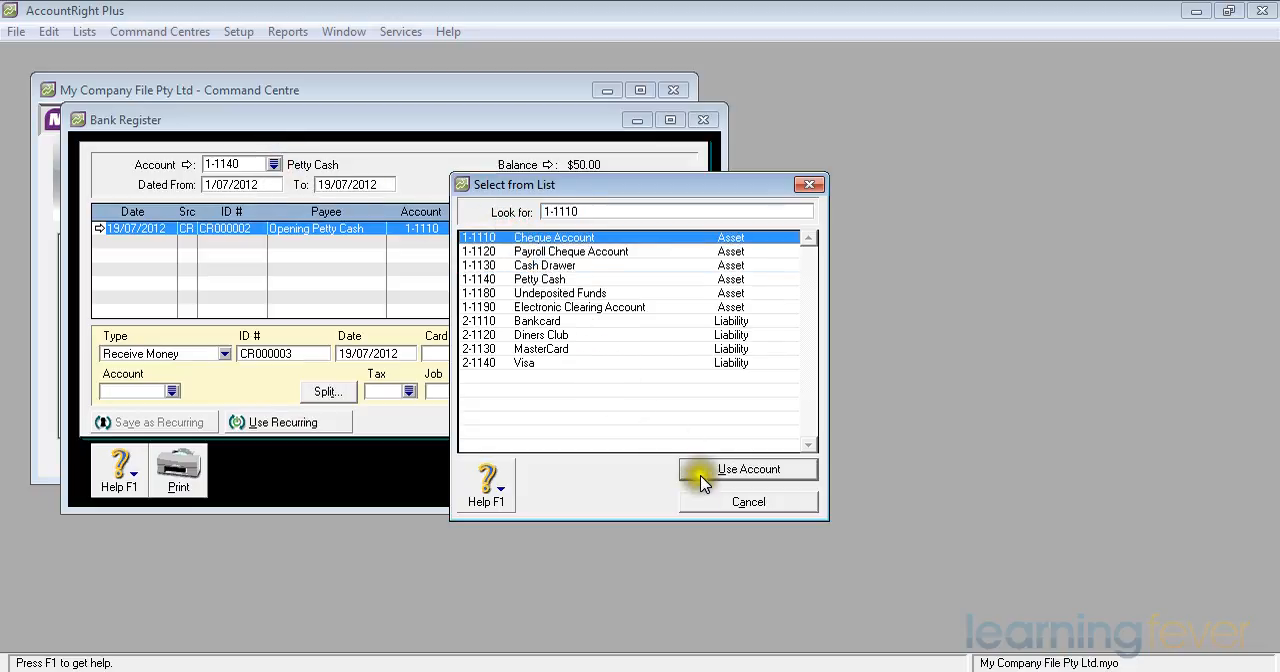
left_click(748, 468)
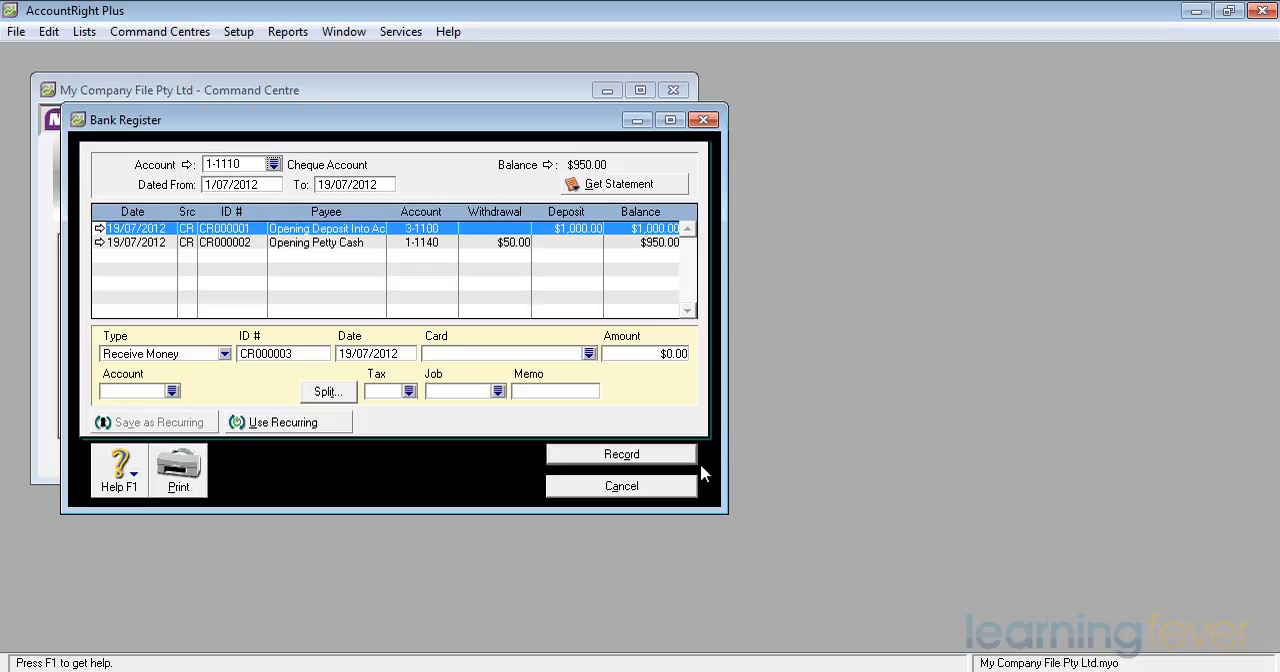
mouse_move(688, 484)
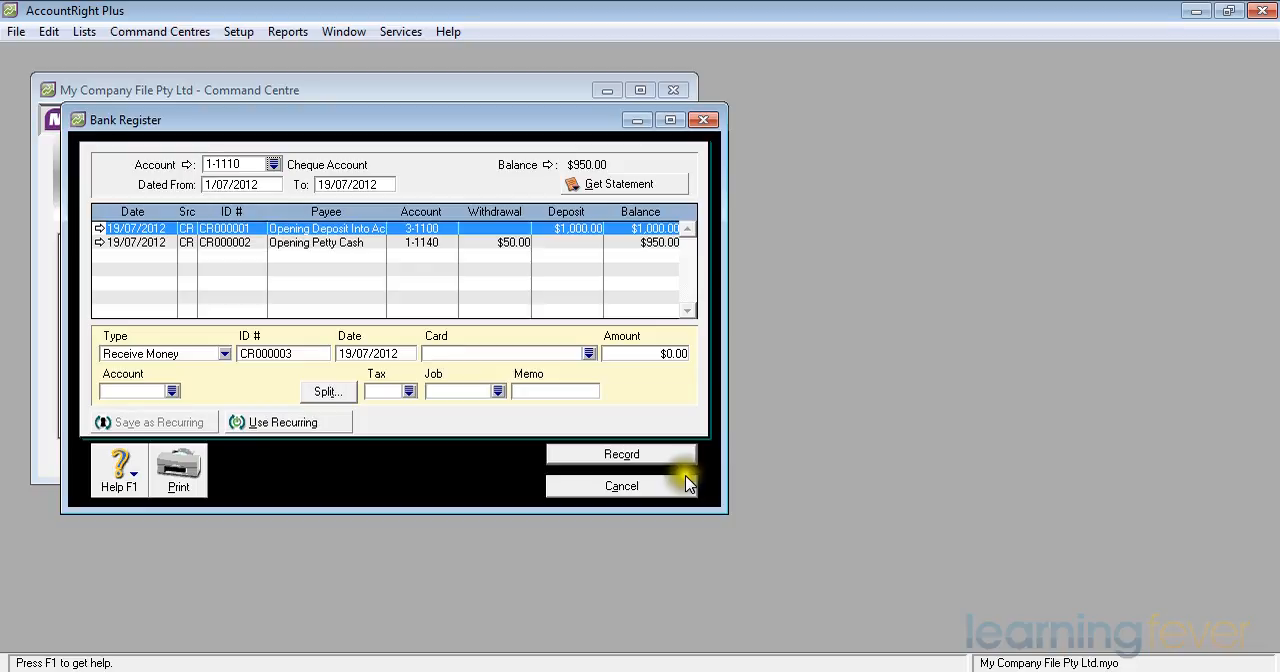
left_click(620, 484)
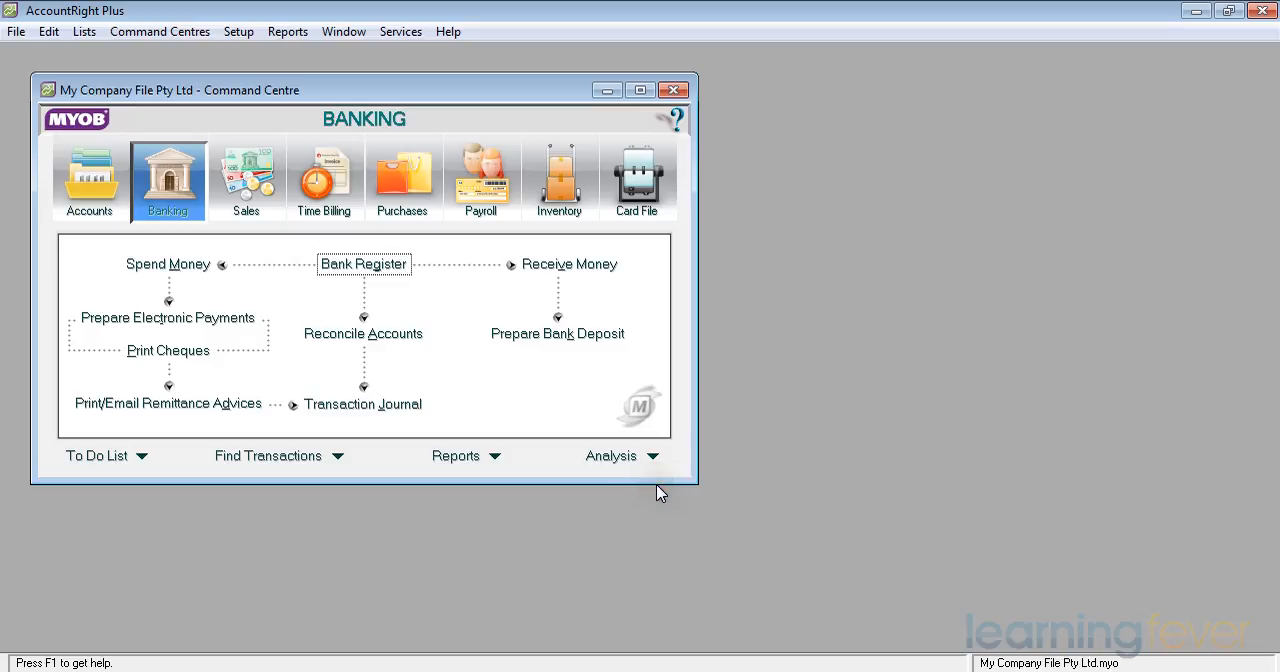